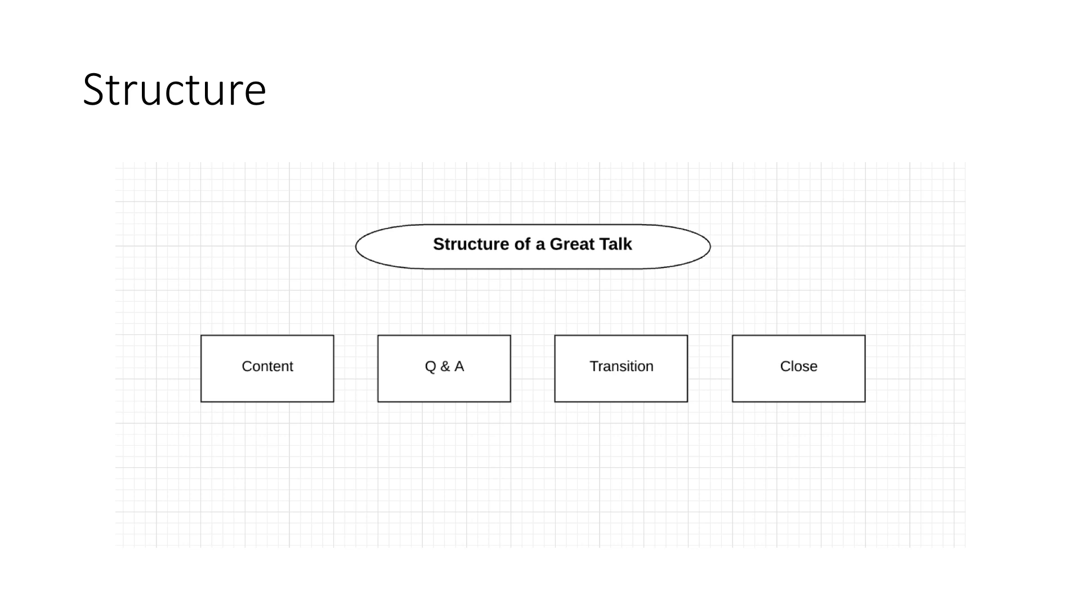
key(Right)
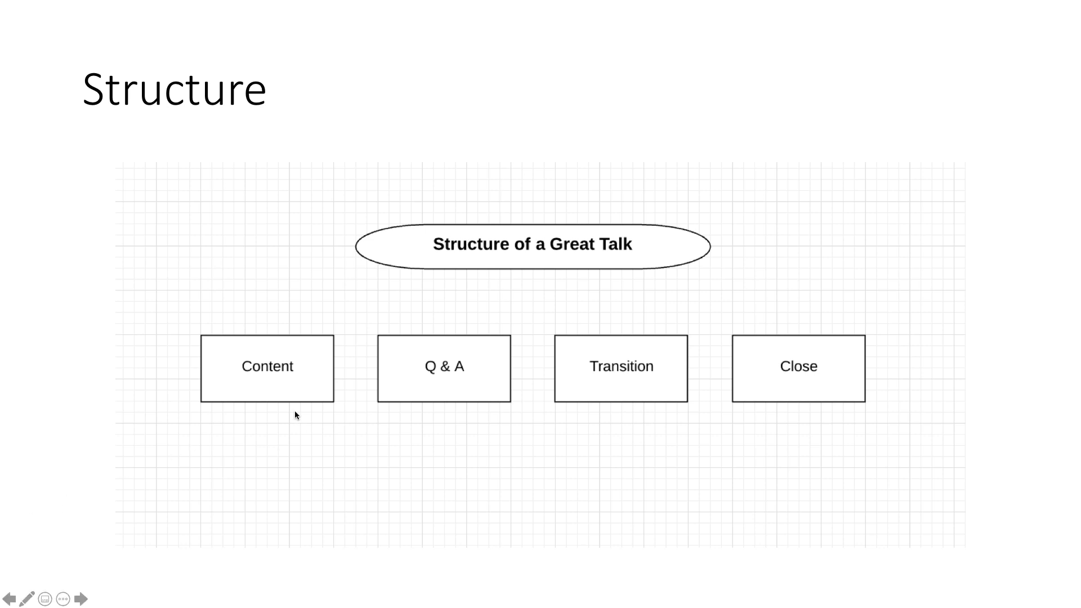
mouse_move(523, 355)
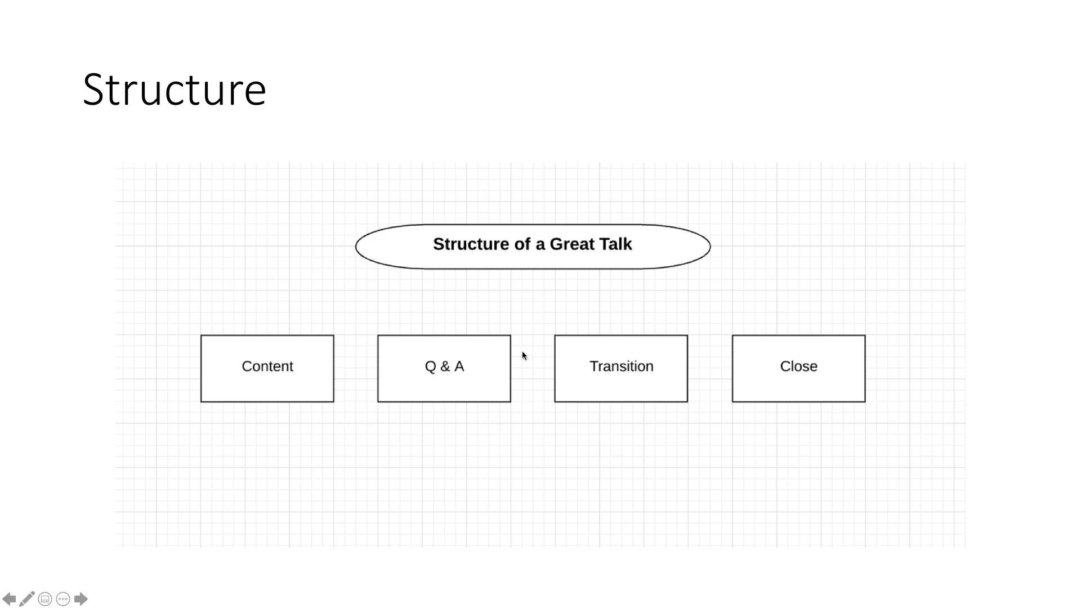
mouse_move(441, 422)
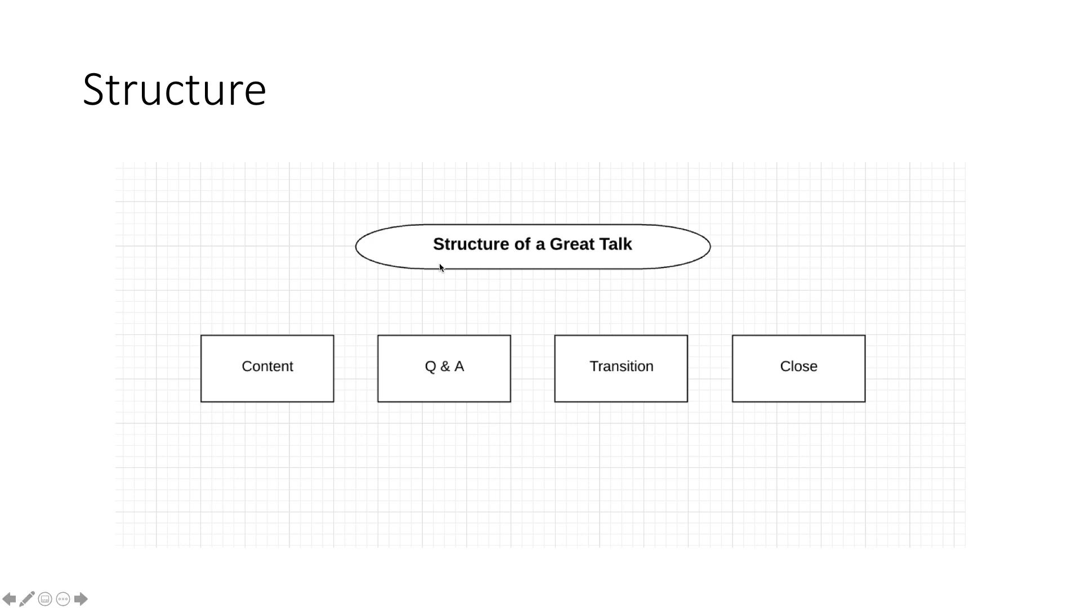
mouse_move(333, 438)
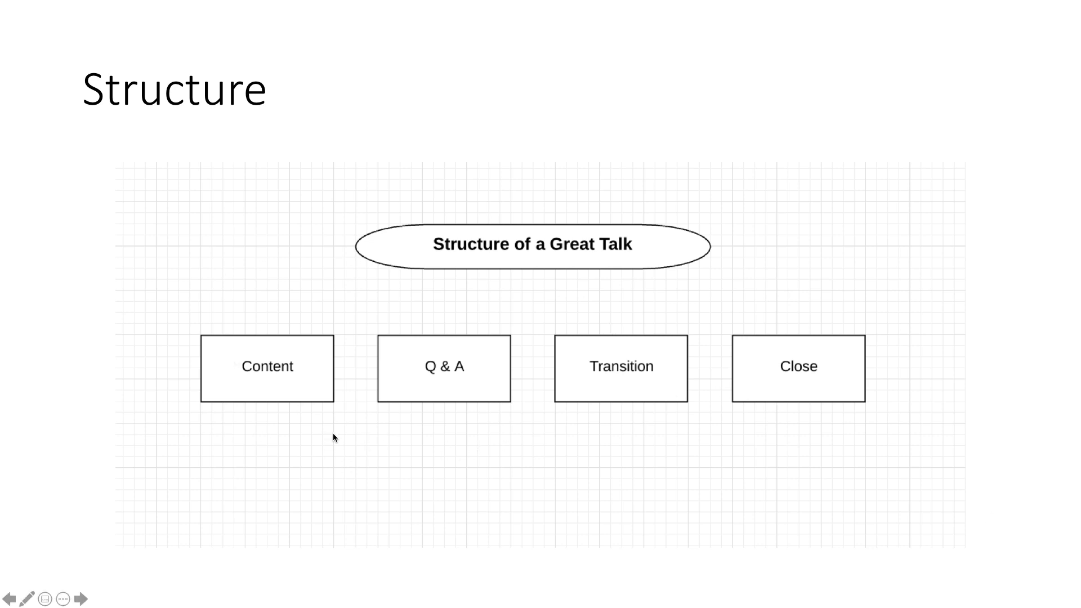
mouse_move(1030, 481)
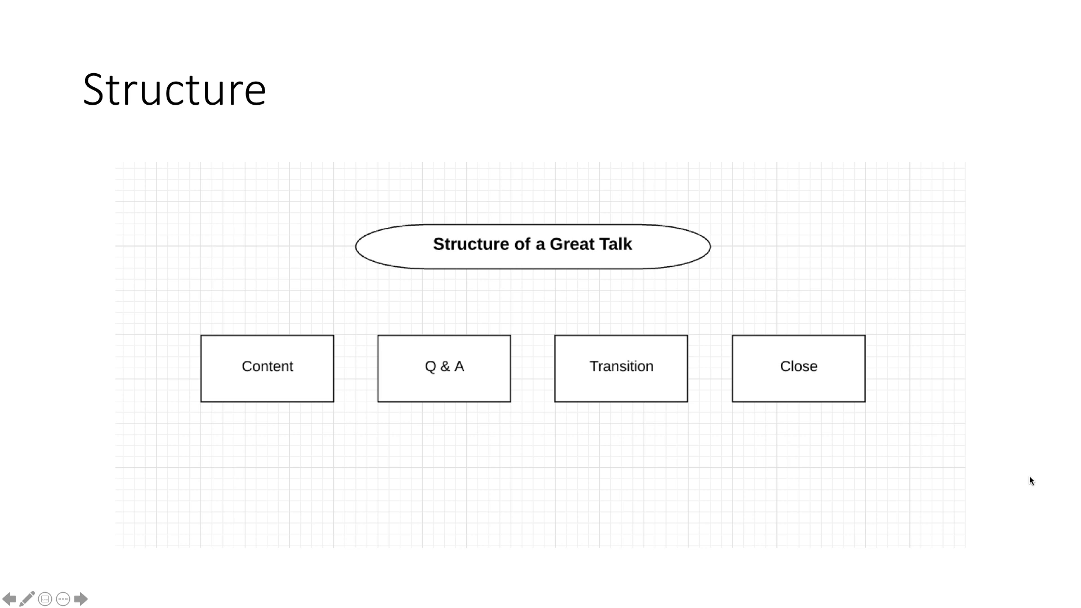